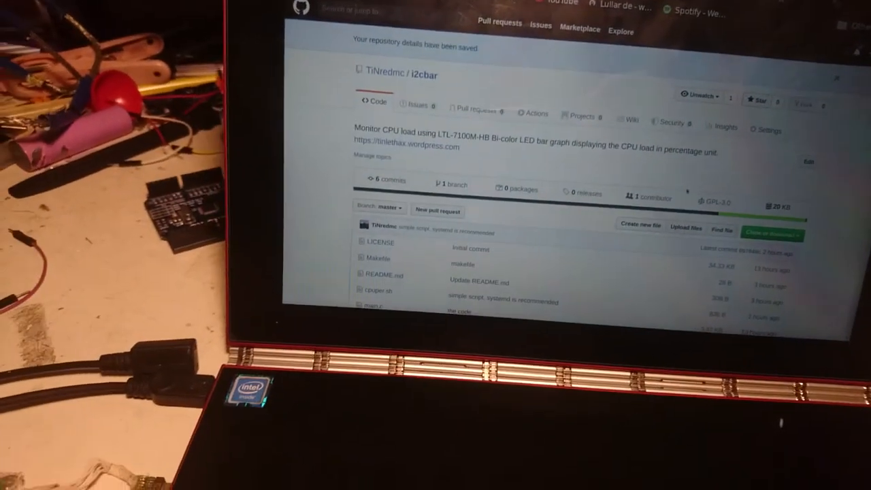
# View the cpuper.sh script from the i2cbar file list and scroll through its CPU-usage loop code
pyautogui.scroll(-3)
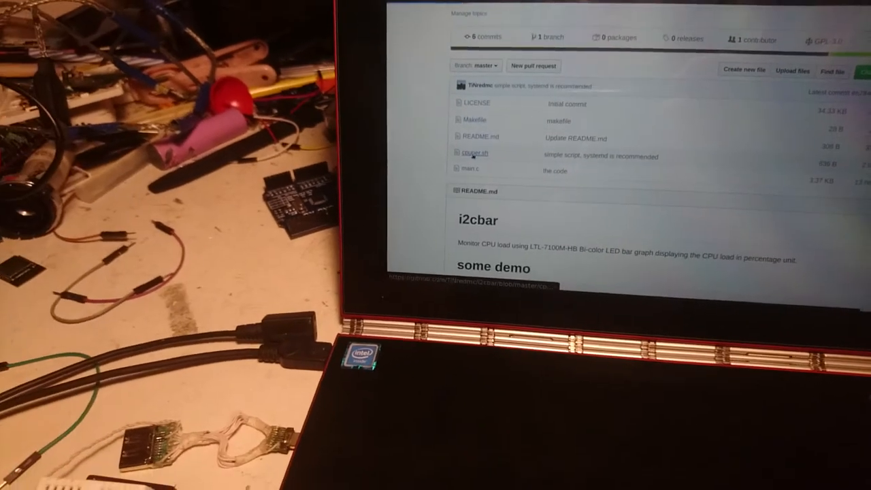
pyautogui.click(473, 152)
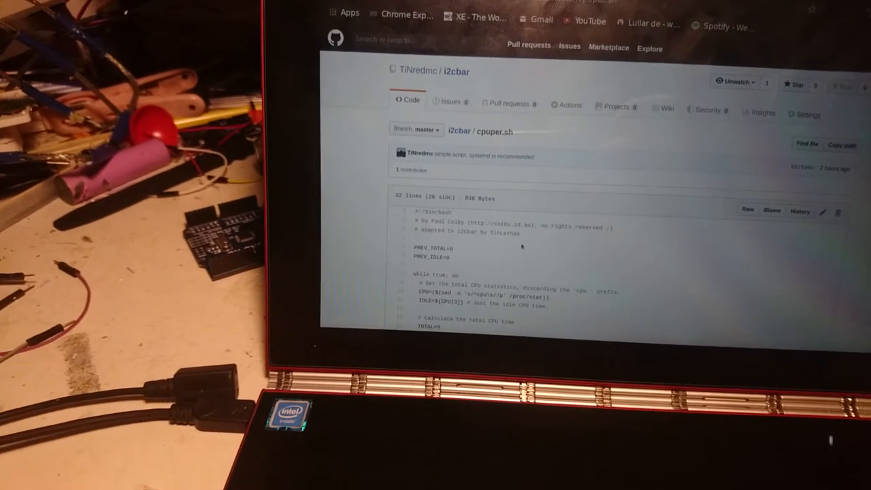
pyautogui.scroll(-3)
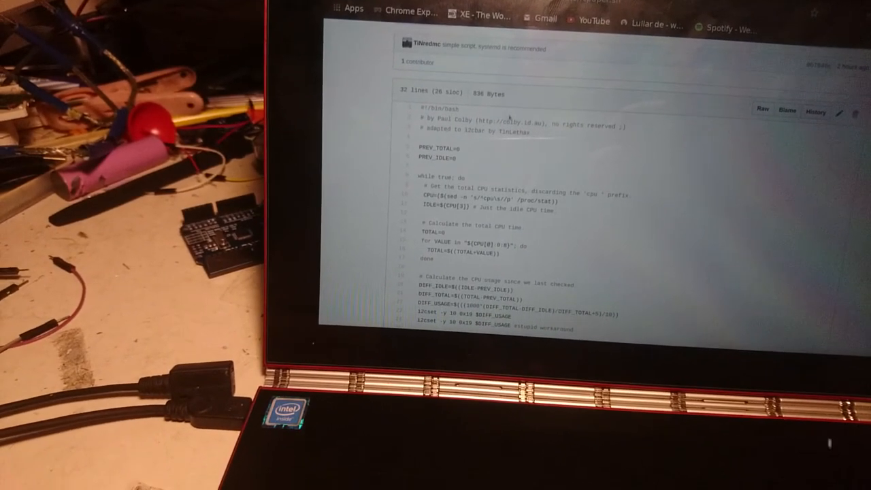
pyautogui.scroll(-3)
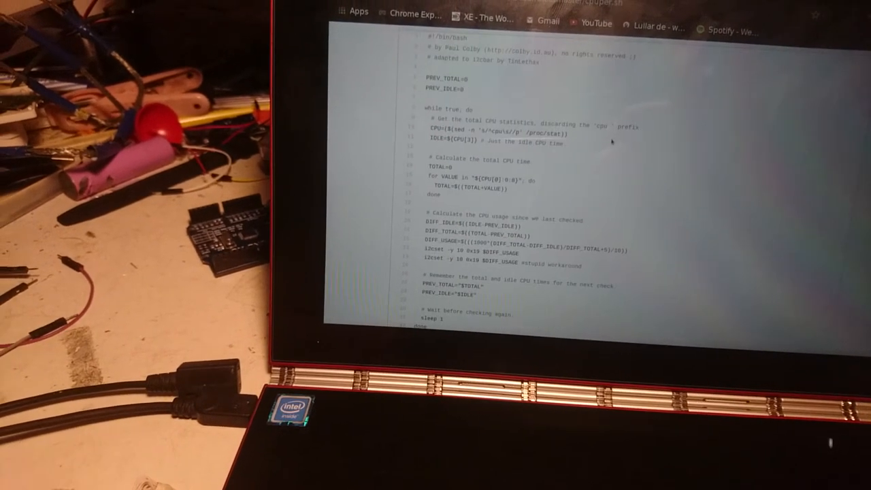
pyautogui.scroll(3)
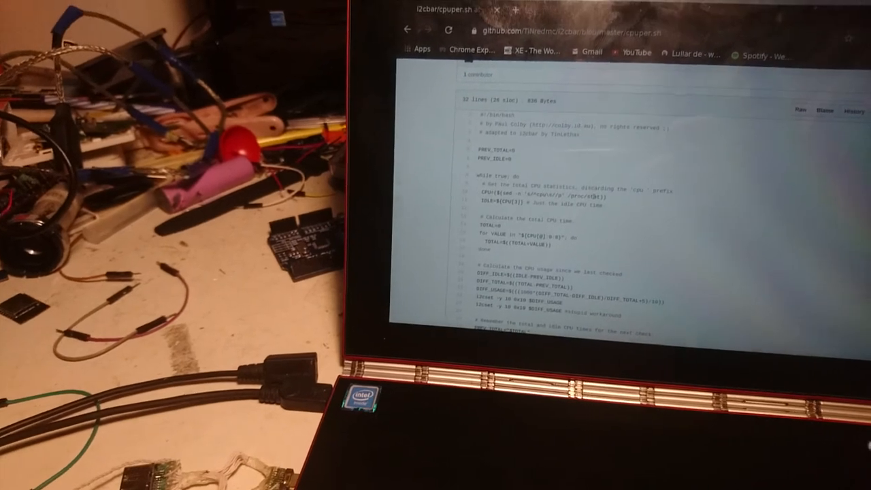
pyautogui.scroll(-3)
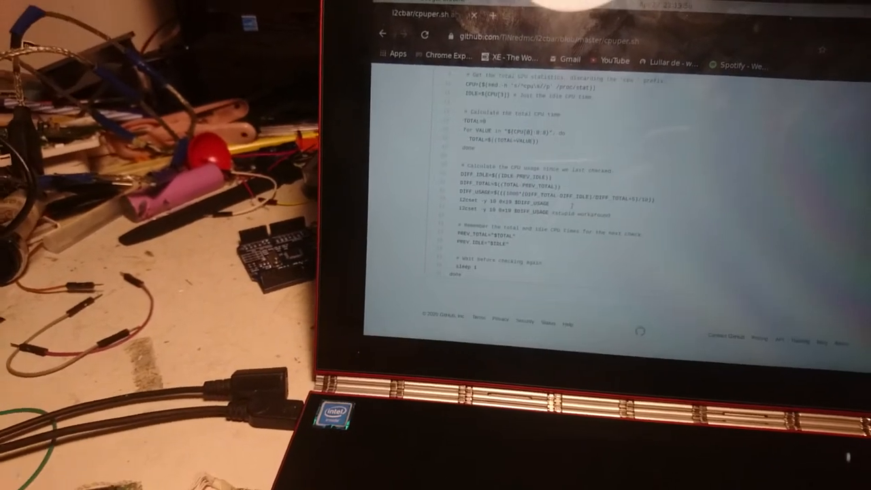